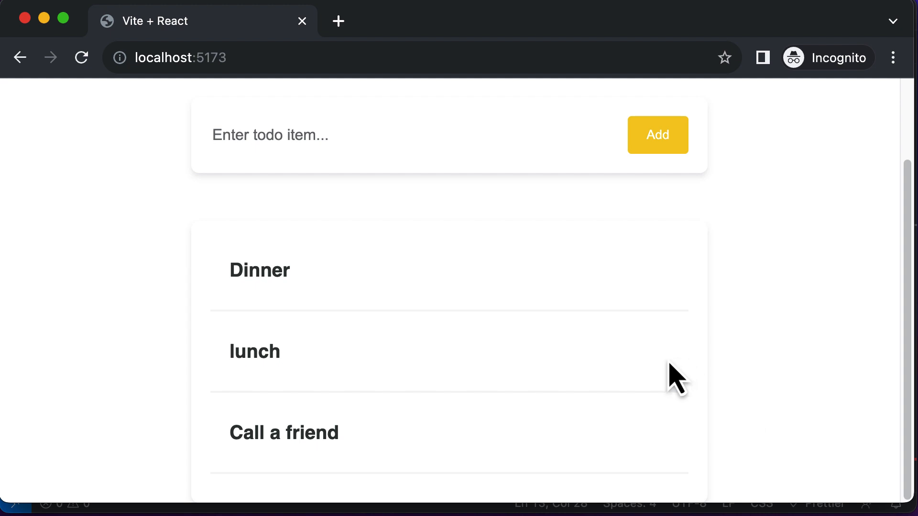
mouse_move(301, 296)
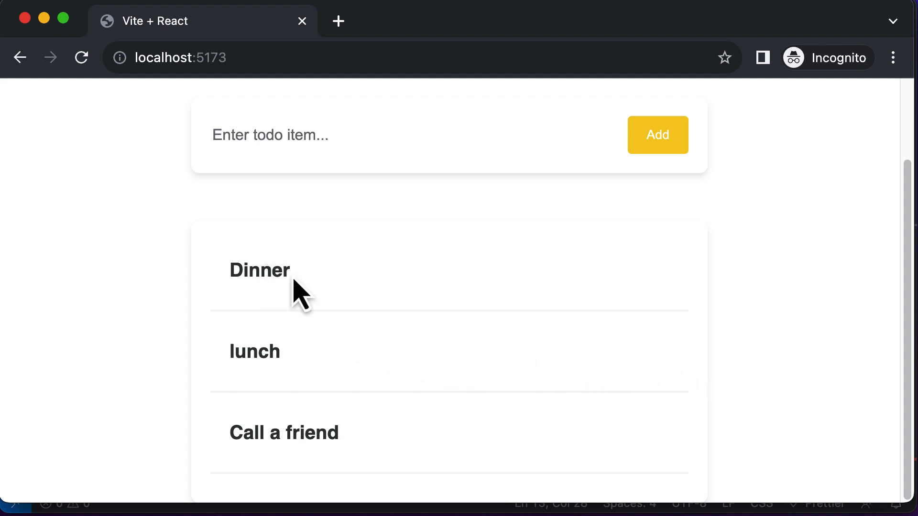
mouse_move(471, 380)
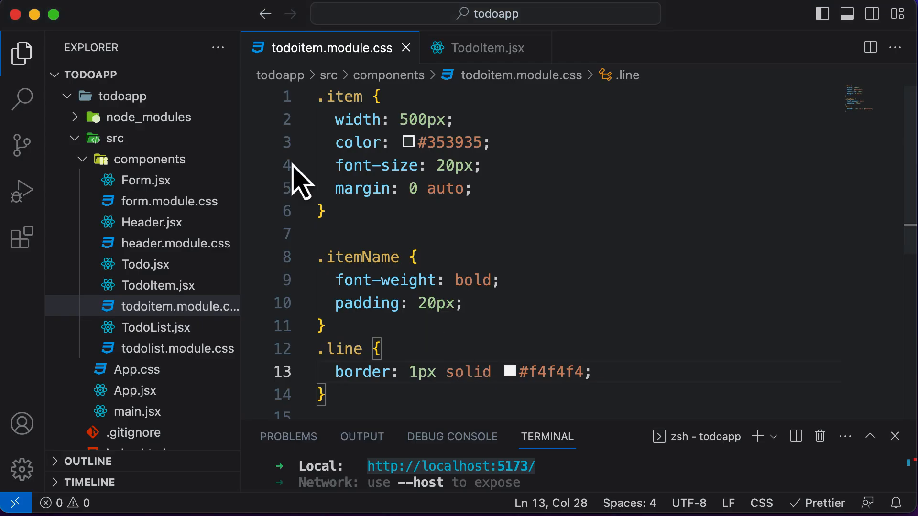
Step: Insert a <span> wrapping <button>X</button> after the itemName div in TodoItem.jsx
left_click(489, 48)
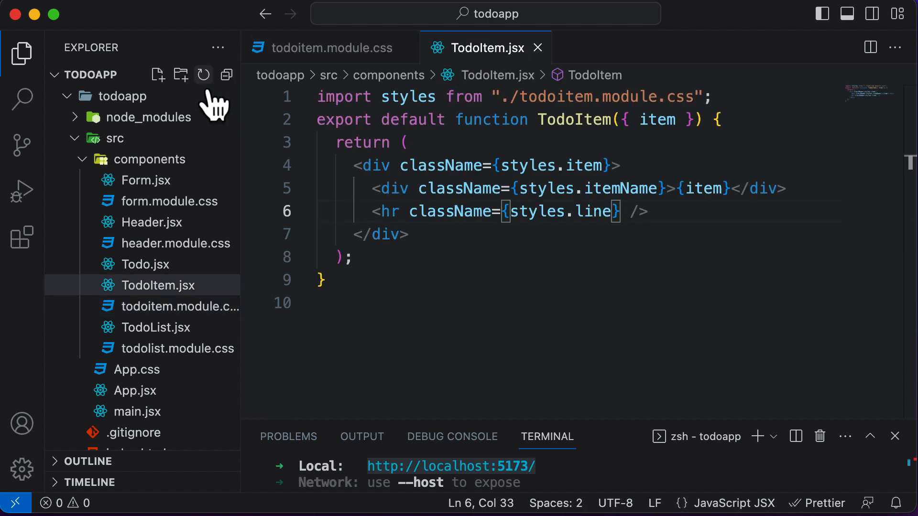
left_click(787, 189)
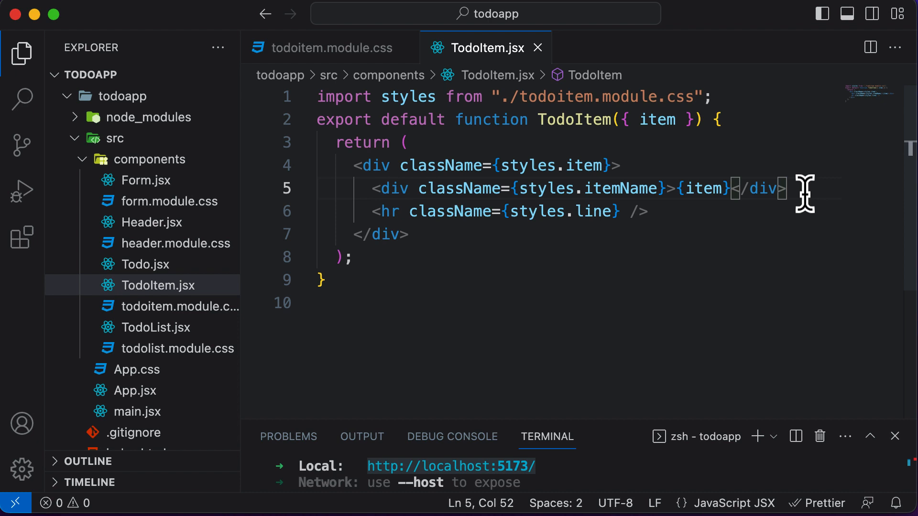
type("<span></span>")
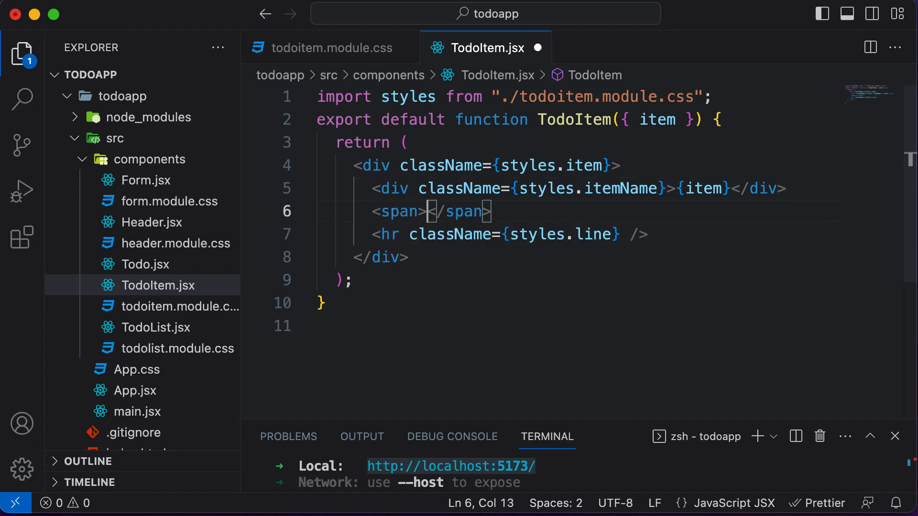
key("Enter")
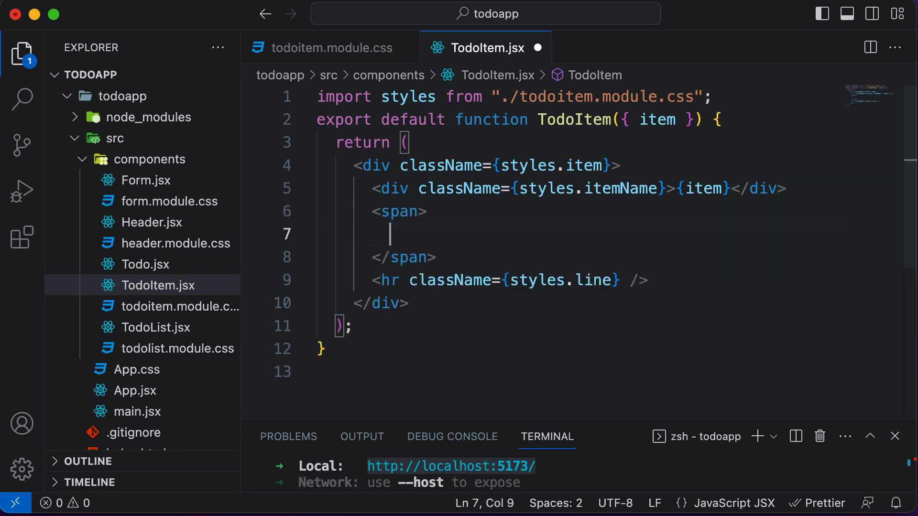
type("<button></button>")
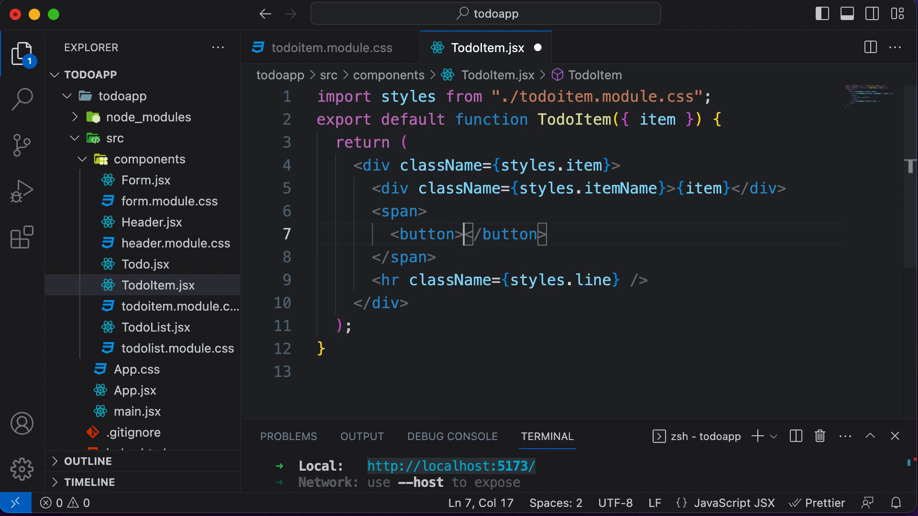
type("X")
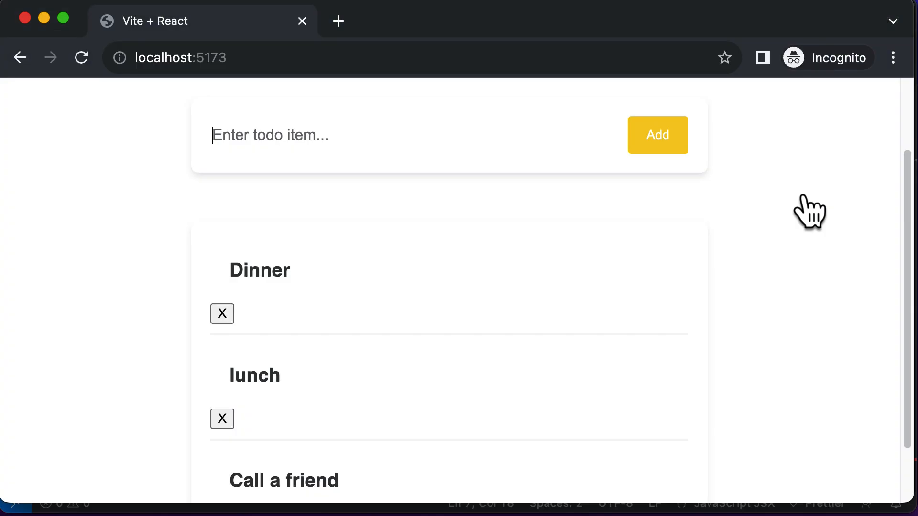
mouse_move(814, 208)
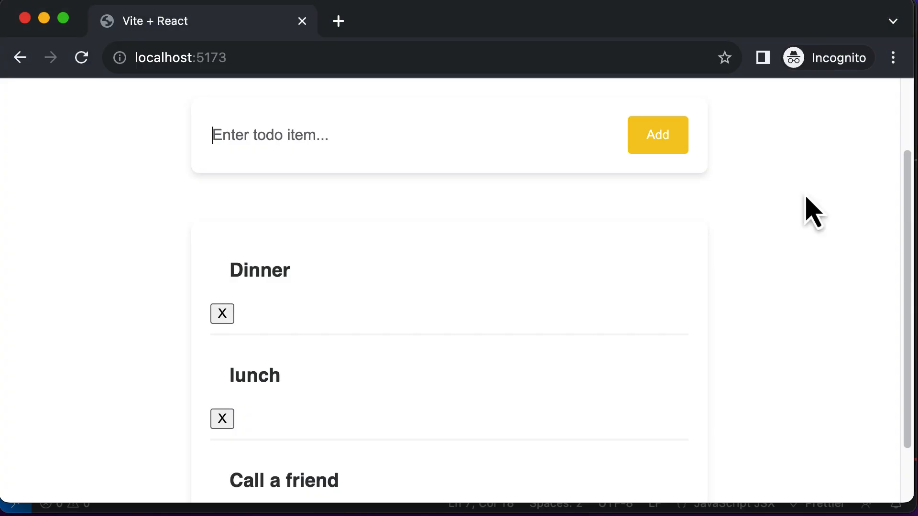
mouse_move(321, 369)
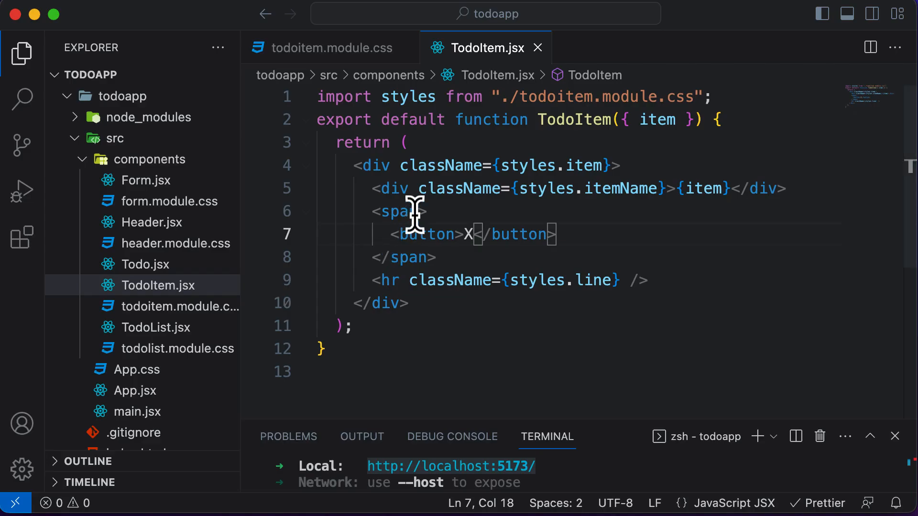
mouse_move(361, 187)
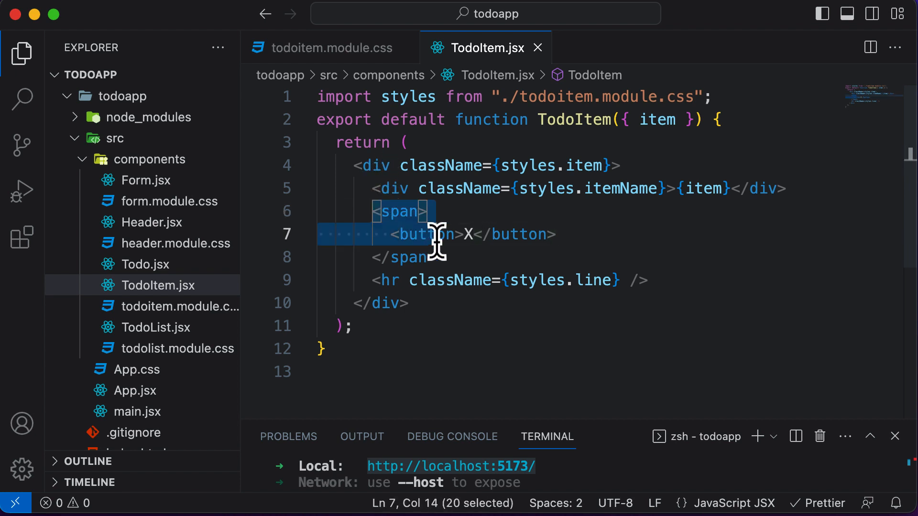
Step: Move the span with the X button inside the itemName div
key("Delete")
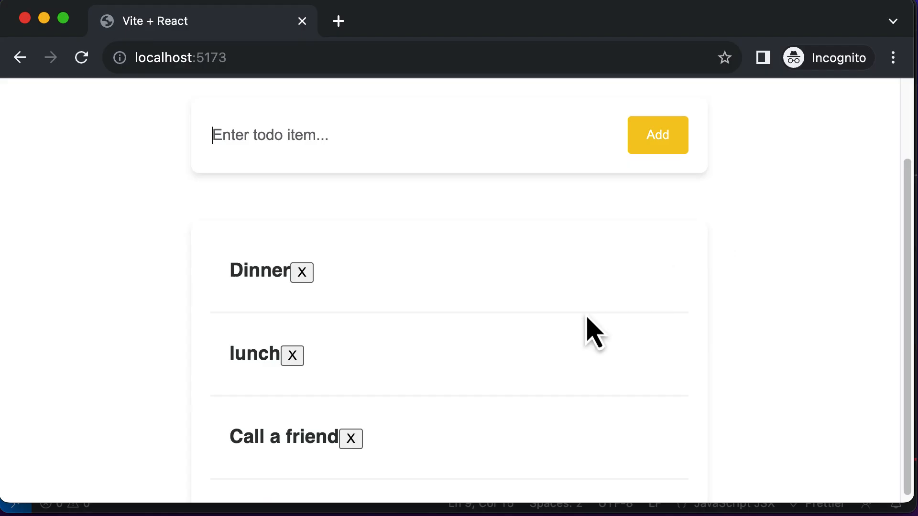
mouse_move(301, 272)
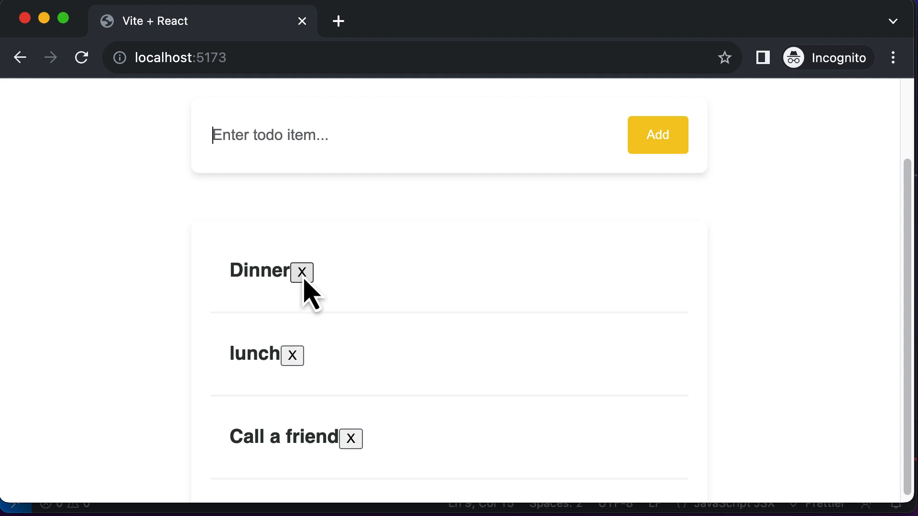
mouse_move(341, 309)
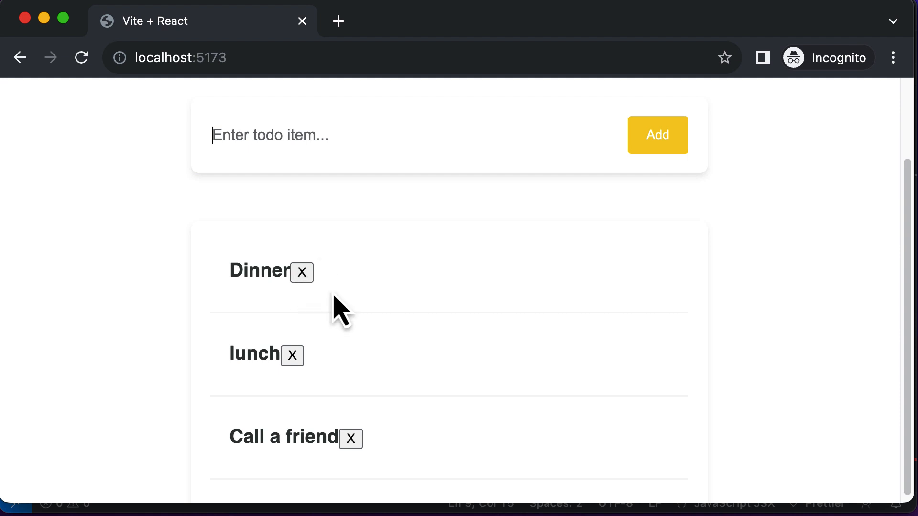
mouse_move(278, 280)
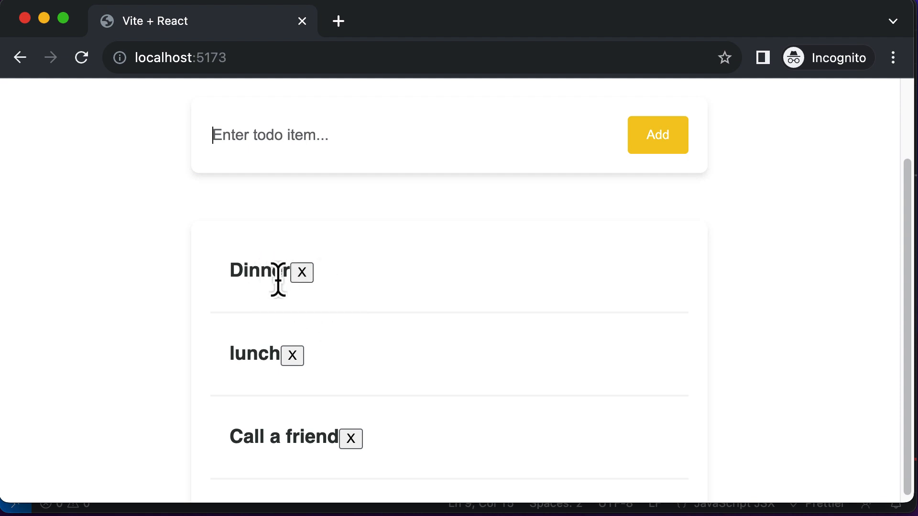
mouse_move(250, 345)
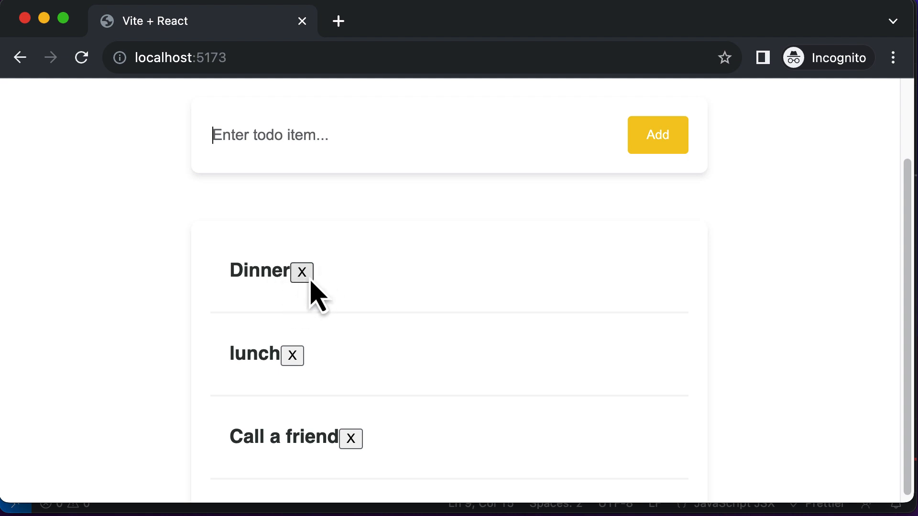
mouse_move(611, 291)
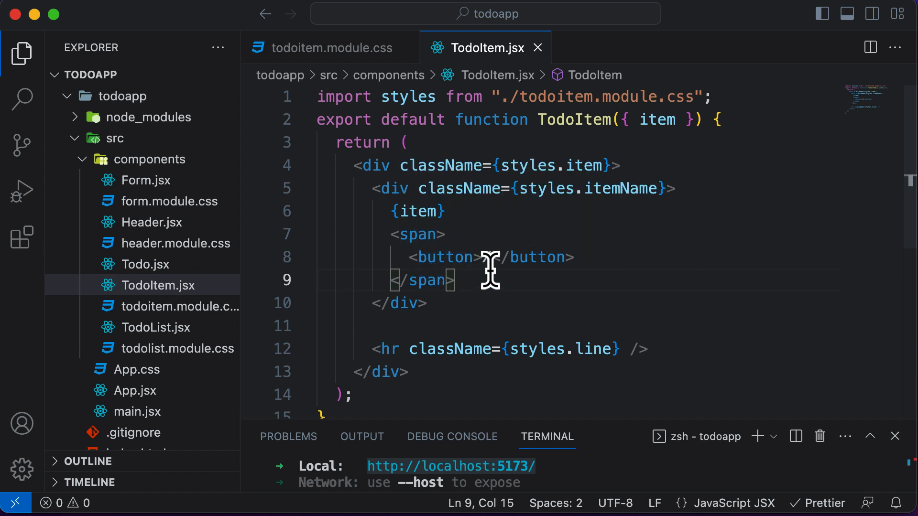
Step: Give the X button className={styles.deleteButton}, then return to todoitem.module.css
type("X")
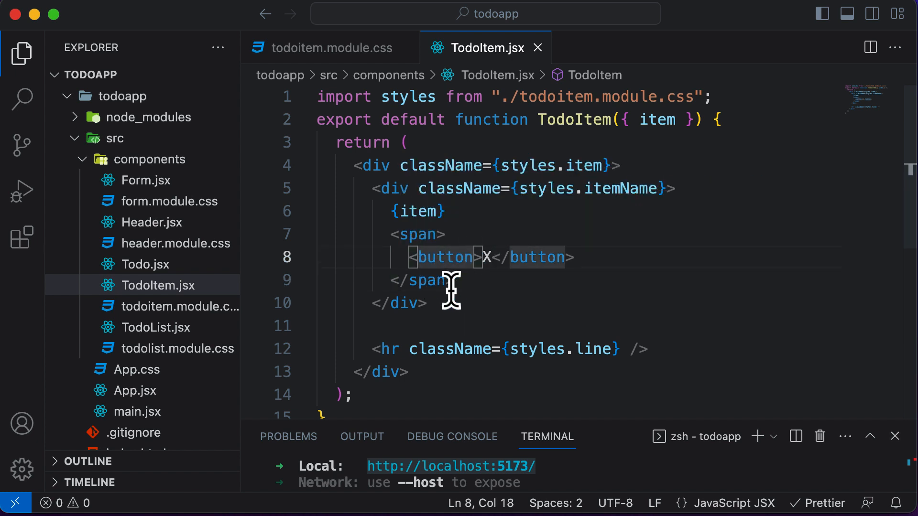
type("className=\"\"")
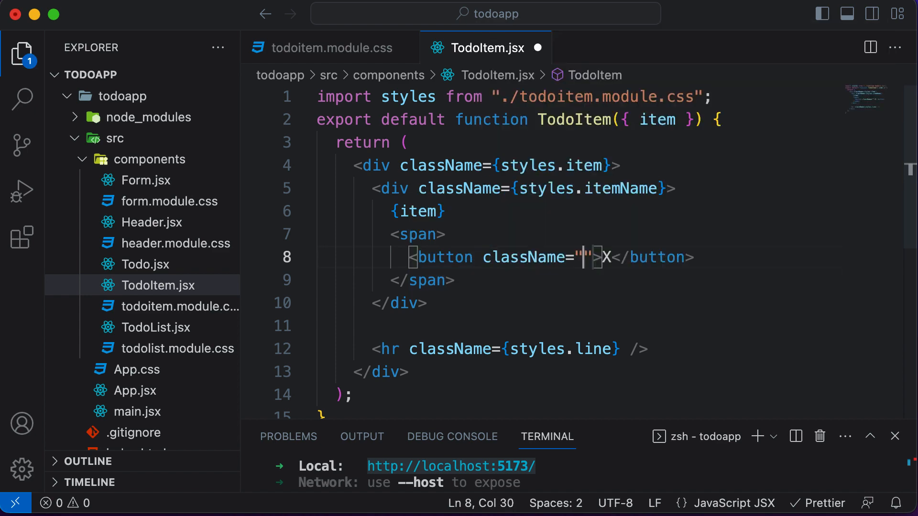
type("{styles.deleteButton")
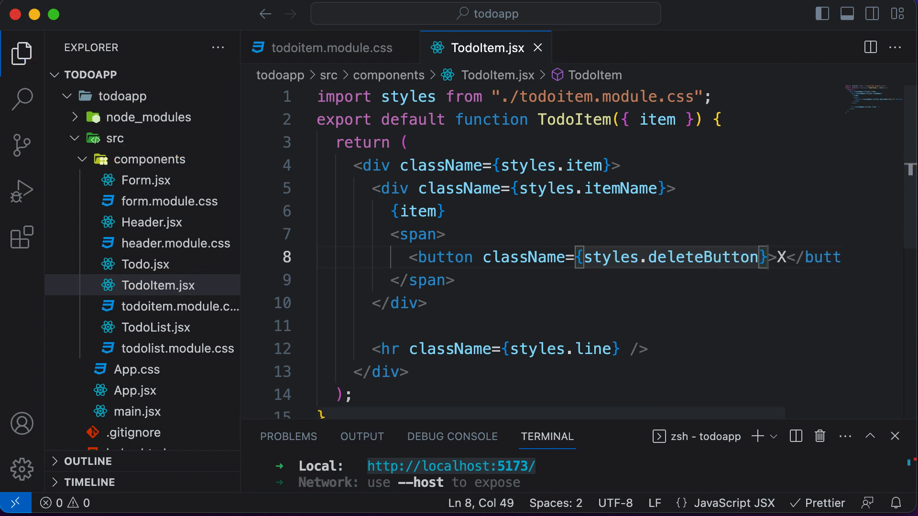
left_click(324, 47)
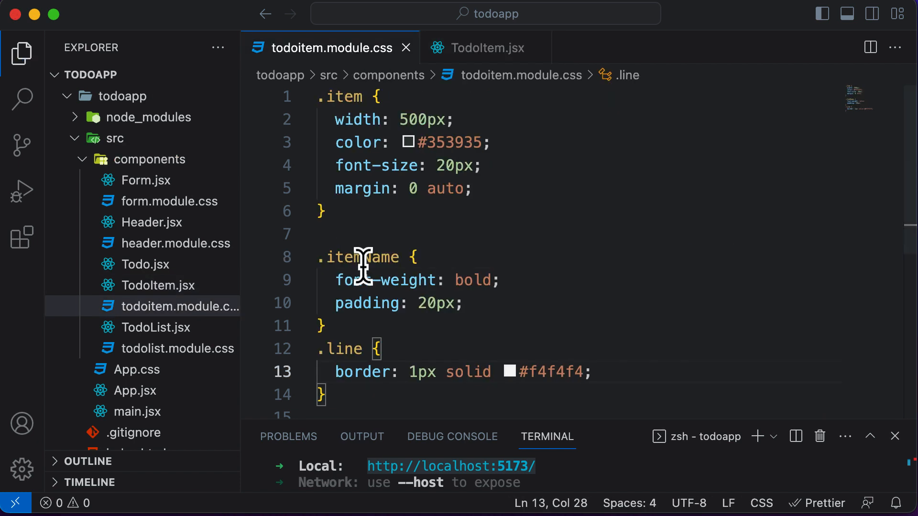
Step: Add a .deleteButton rule with float: right in todoitem.module.css
type(".deleteButton {")
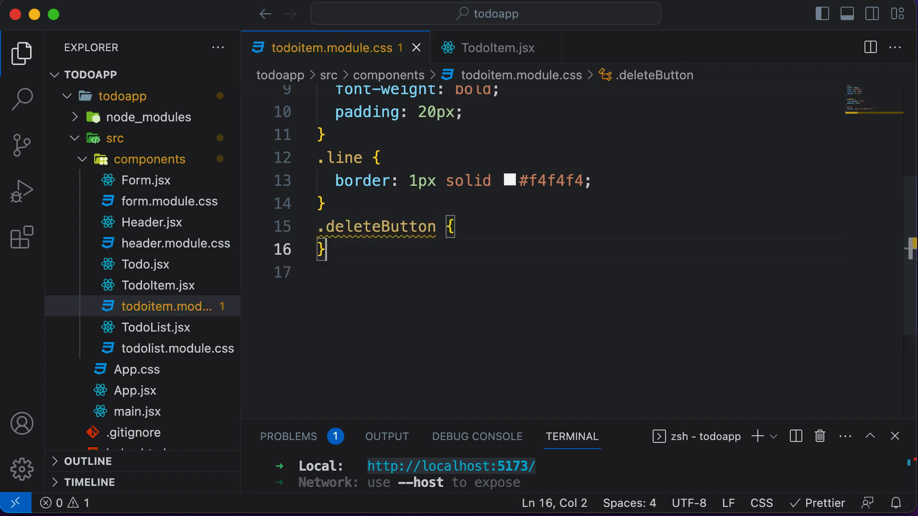
left_click(451, 227)
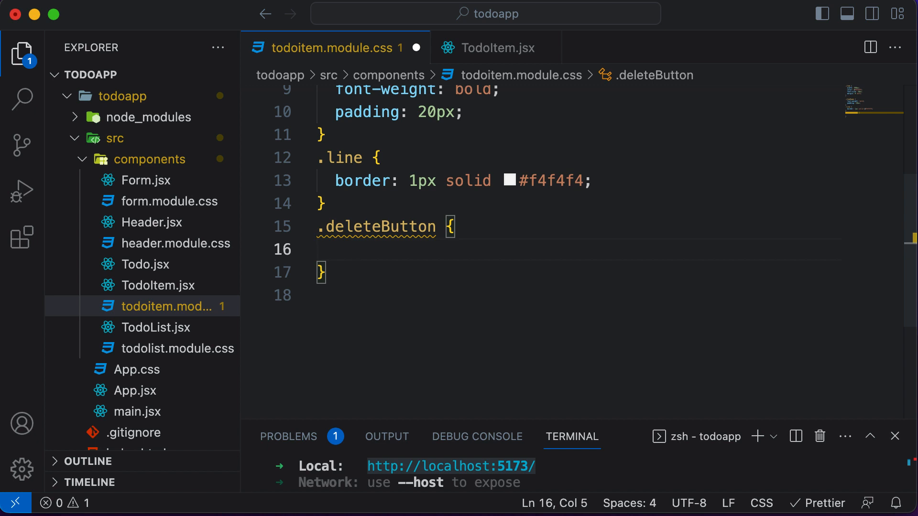
type("float:")
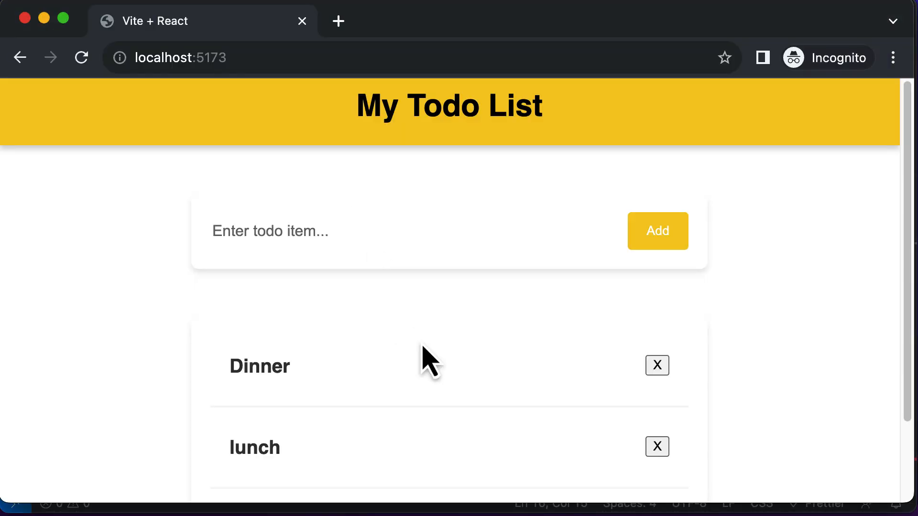
scroll("down", 3)
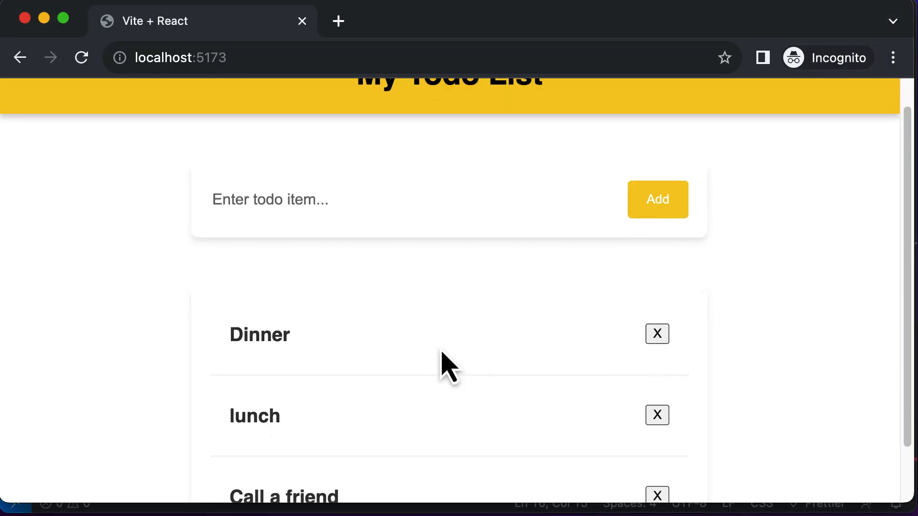
mouse_move(540, 377)
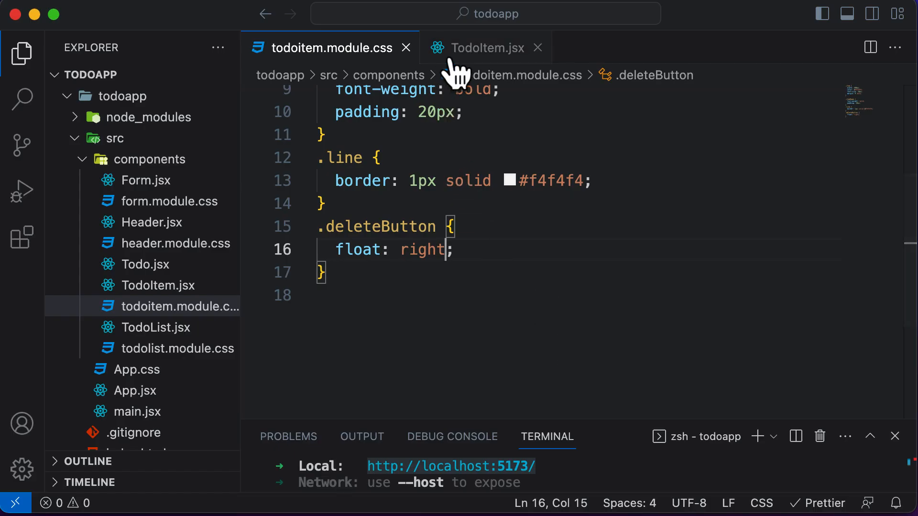
Step: Switch back to TodoItem.jsx to view the delete button markup
left_click(486, 48)
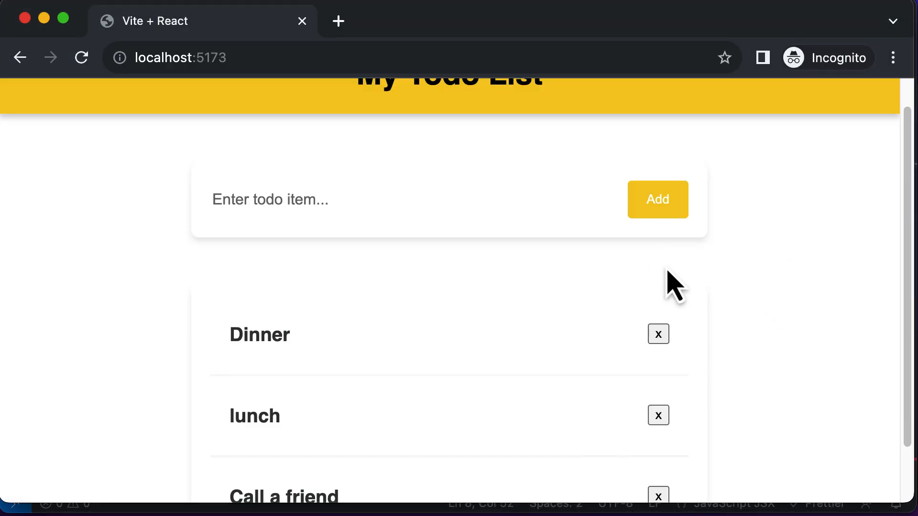
mouse_move(661, 290)
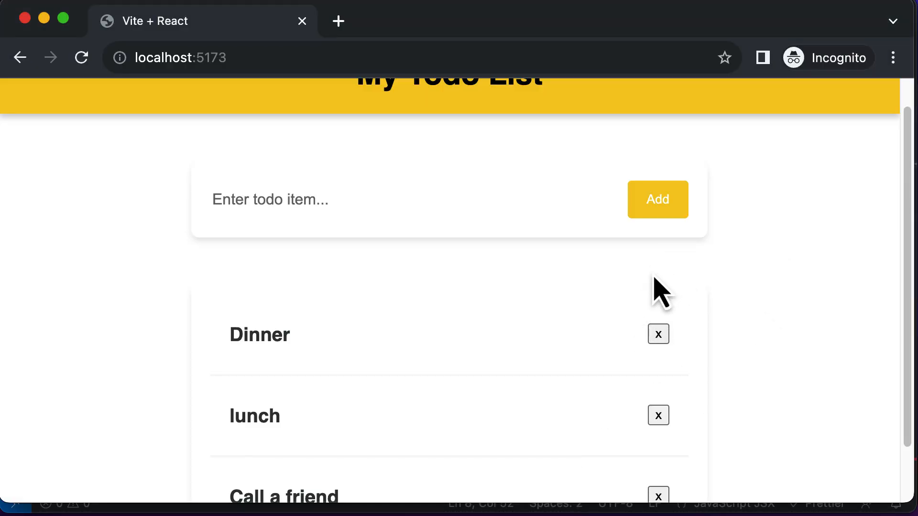
mouse_move(648, 235)
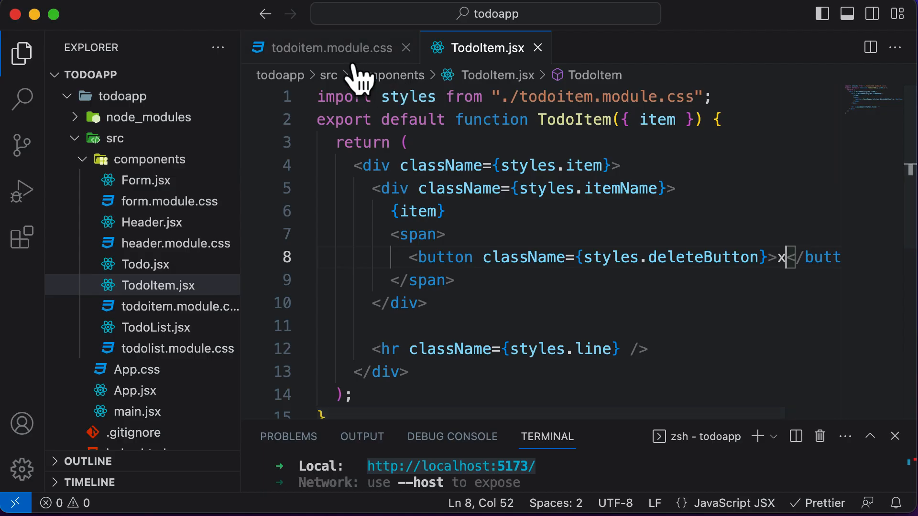
Step: Give .deleteButton padding 12px 20px, border none and background-color #f7ca18
left_click(333, 48)
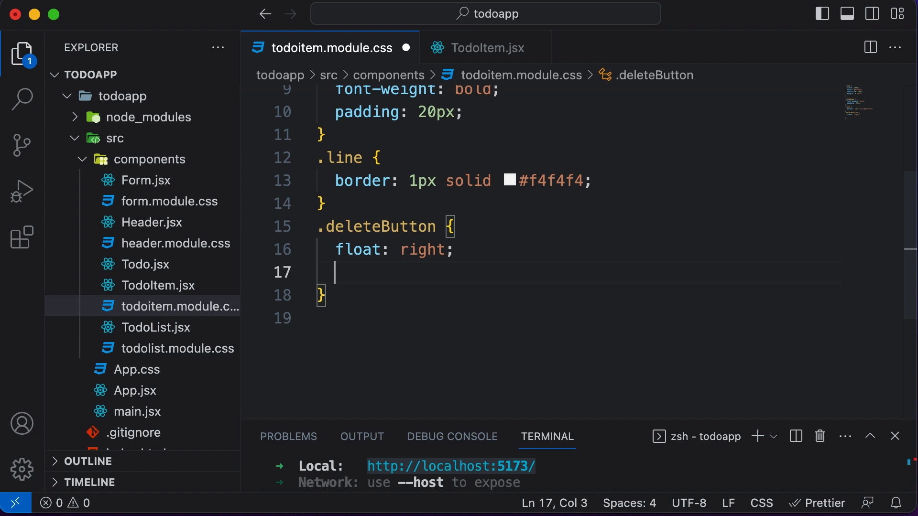
type("padding: 12;")
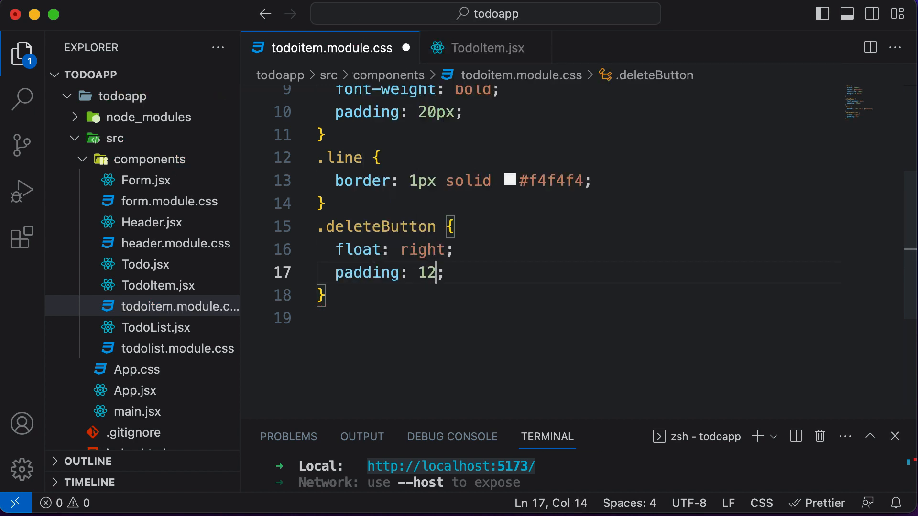
type("px 20")
type("border: ;")
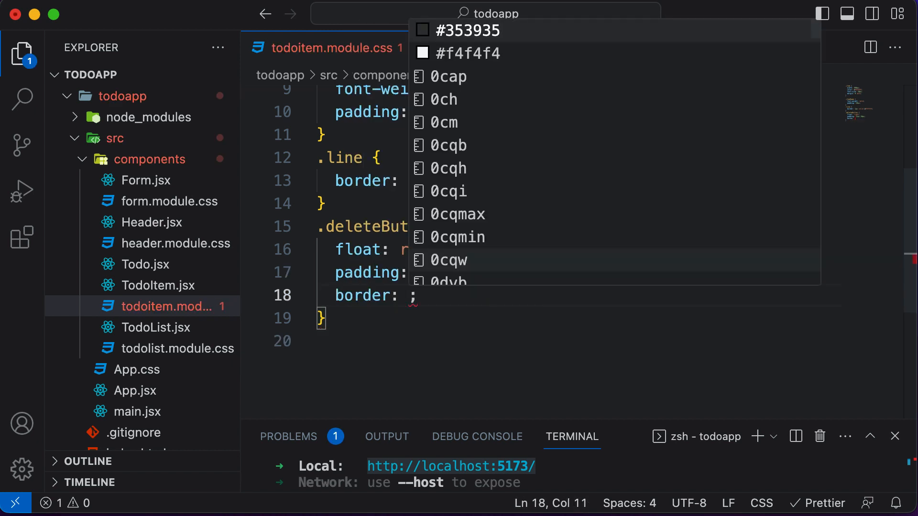
type("none")
type("background-color: ;")
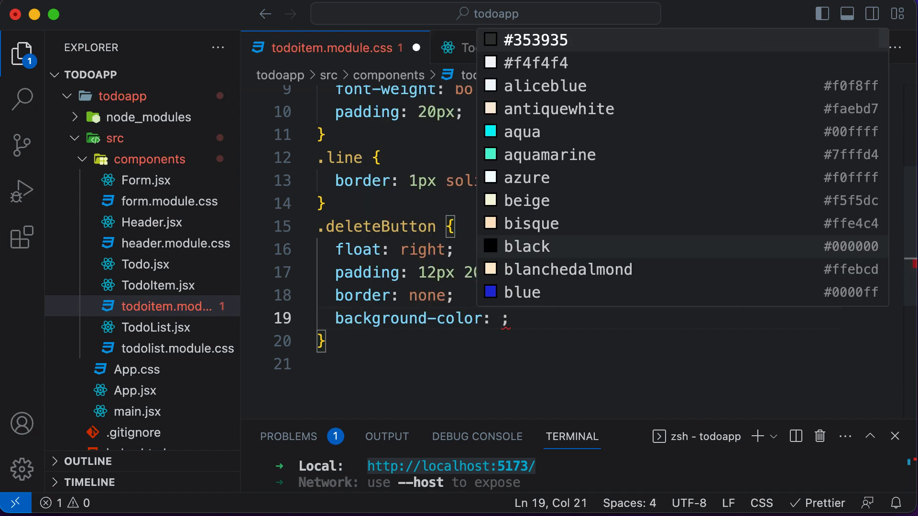
type("#f7")
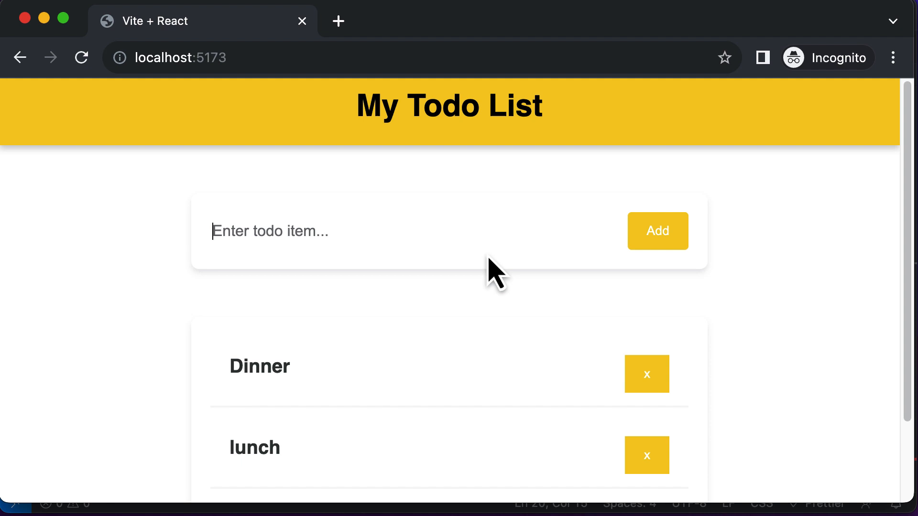
mouse_move(345, 475)
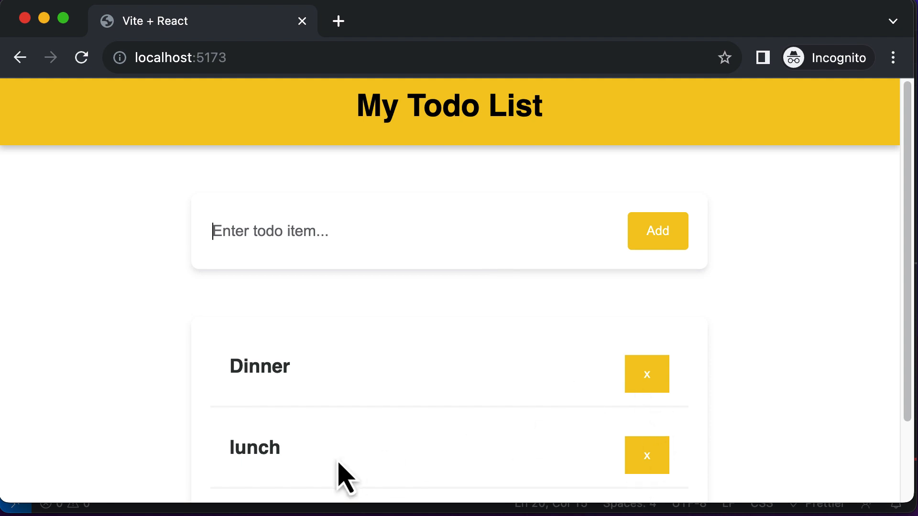
mouse_move(596, 463)
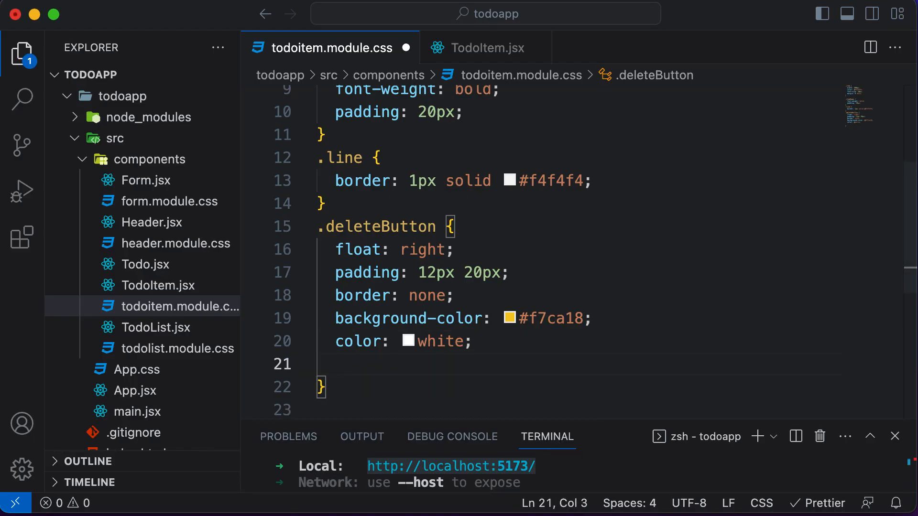
Step: Add margin-top: -5px and border-radius: 4px to .deleteButton, then begin a cursor property
type("margin-top: ;")
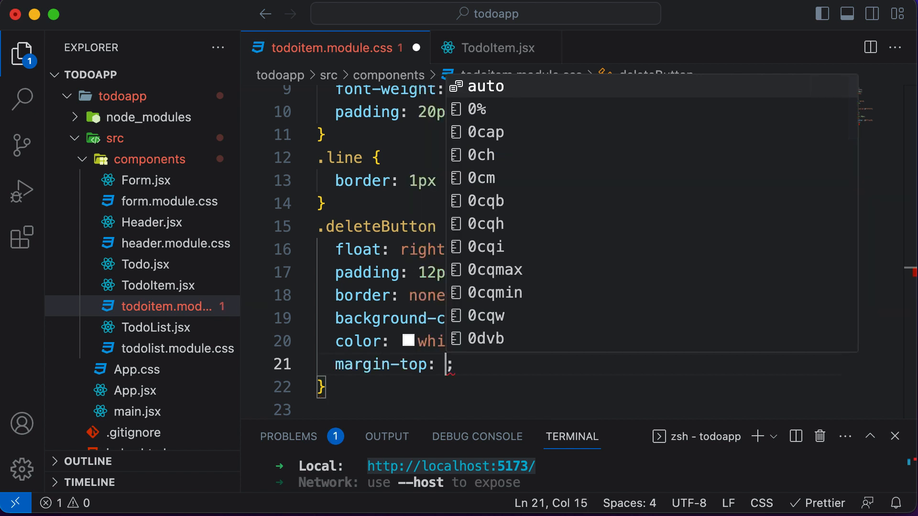
type("-5px")
type("border-radius: ;")
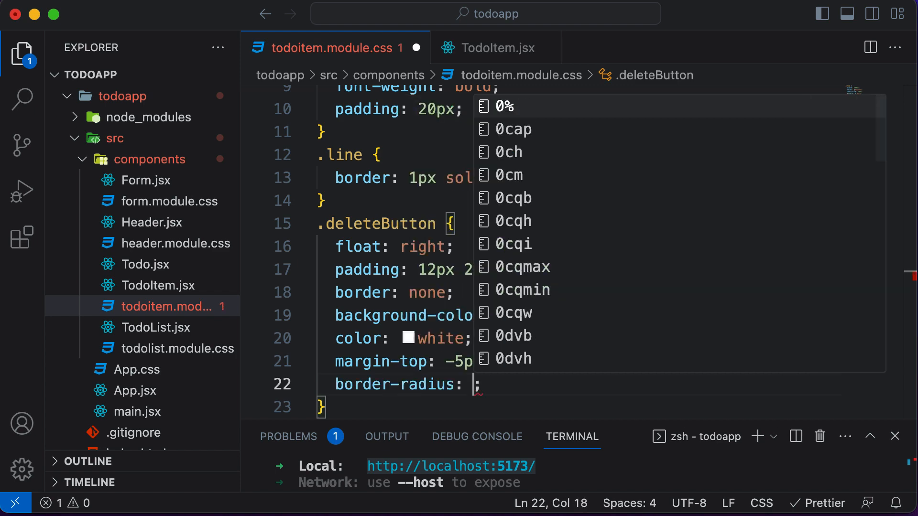
type("4px")
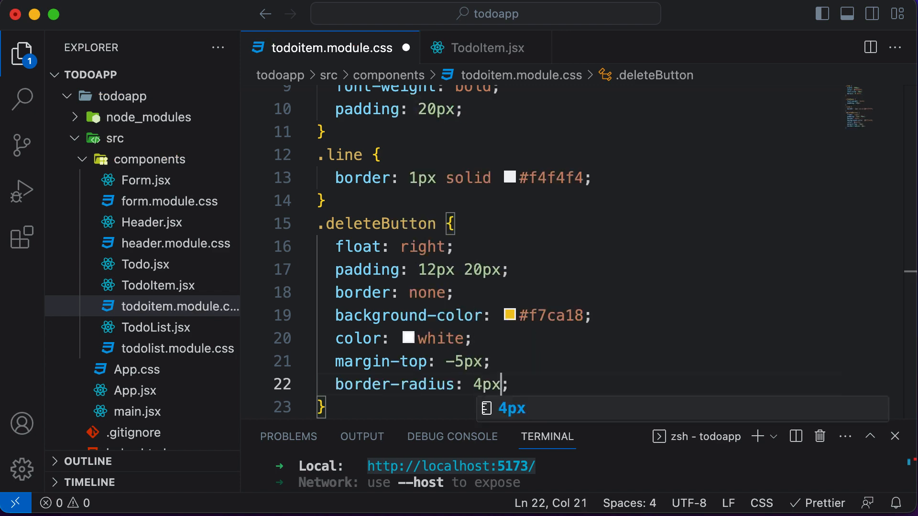
left_click(450, 465)
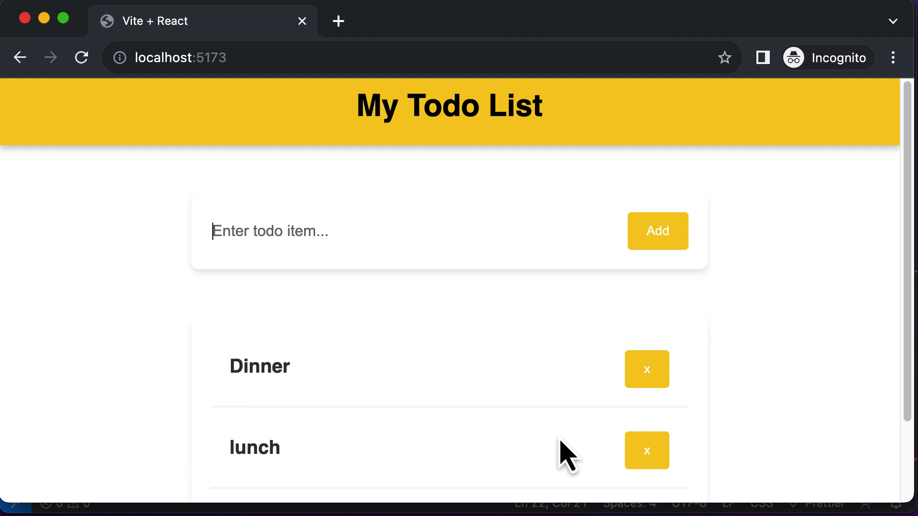
mouse_move(629, 342)
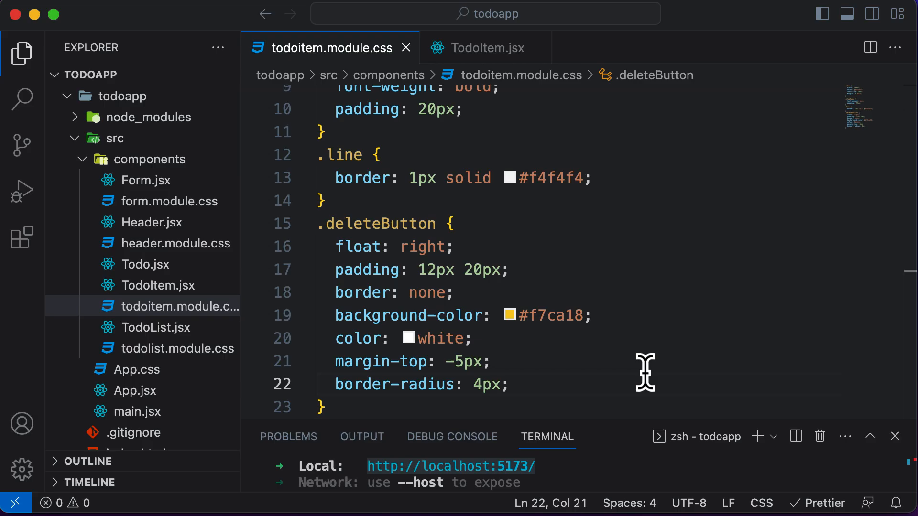
key("Enter")
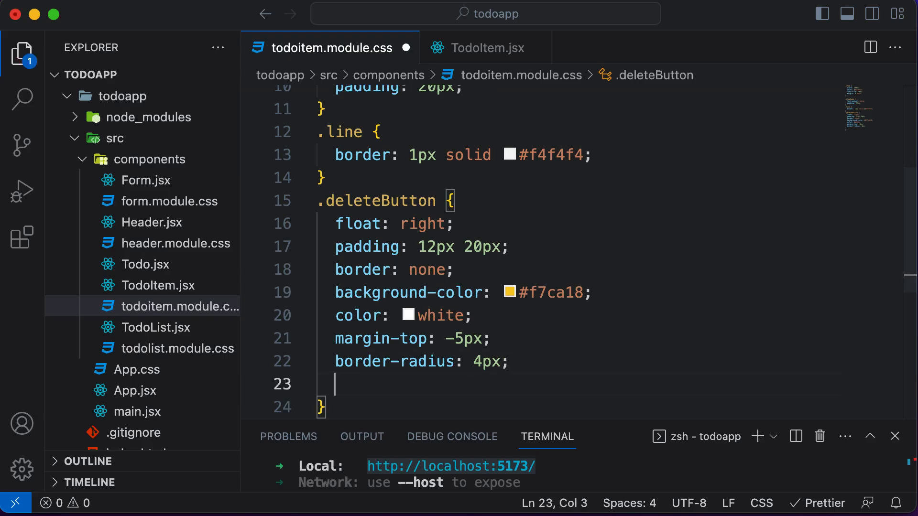
type("cu")
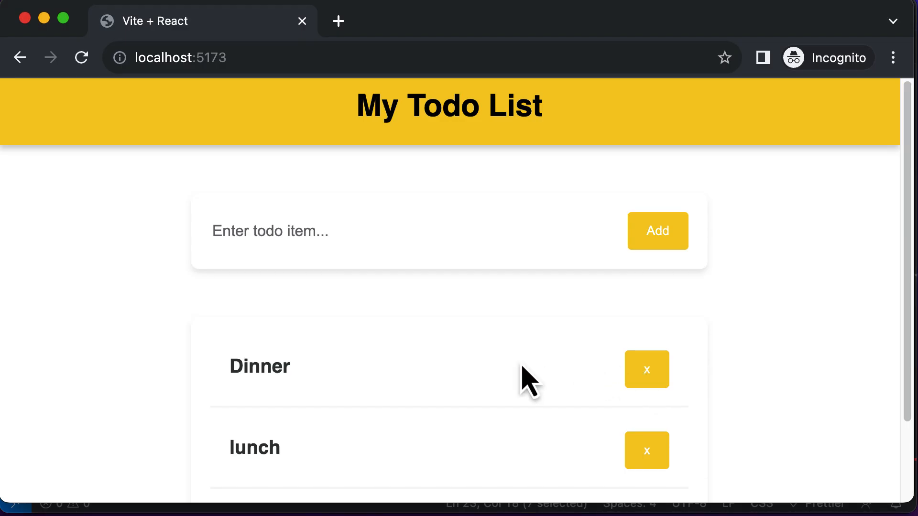
mouse_move(587, 350)
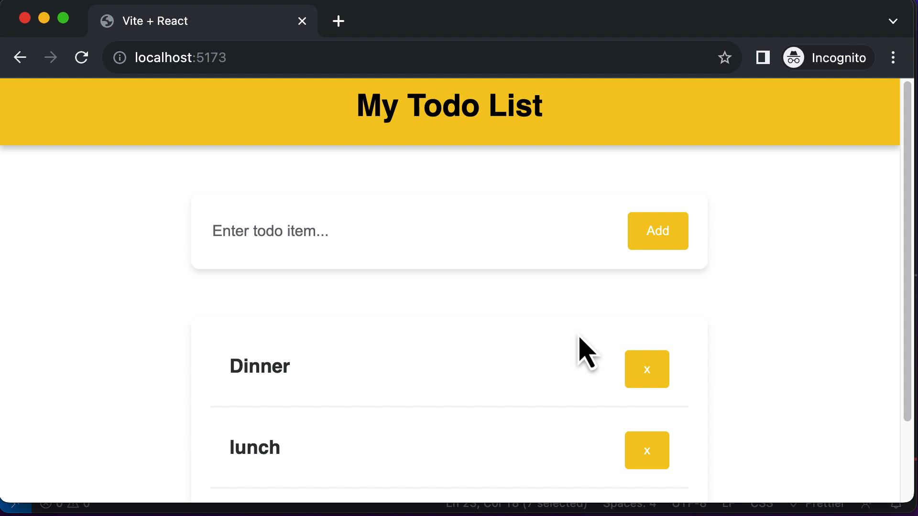
scroll("down", 3)
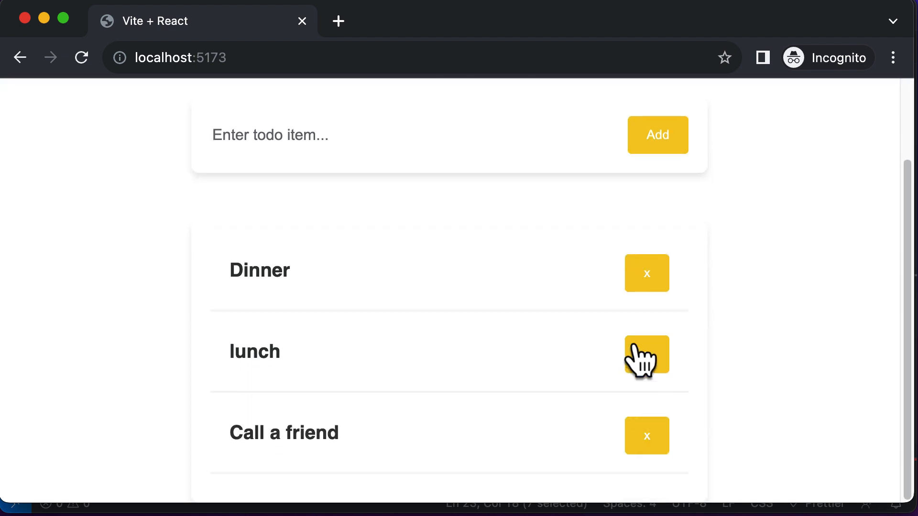
mouse_move(603, 305)
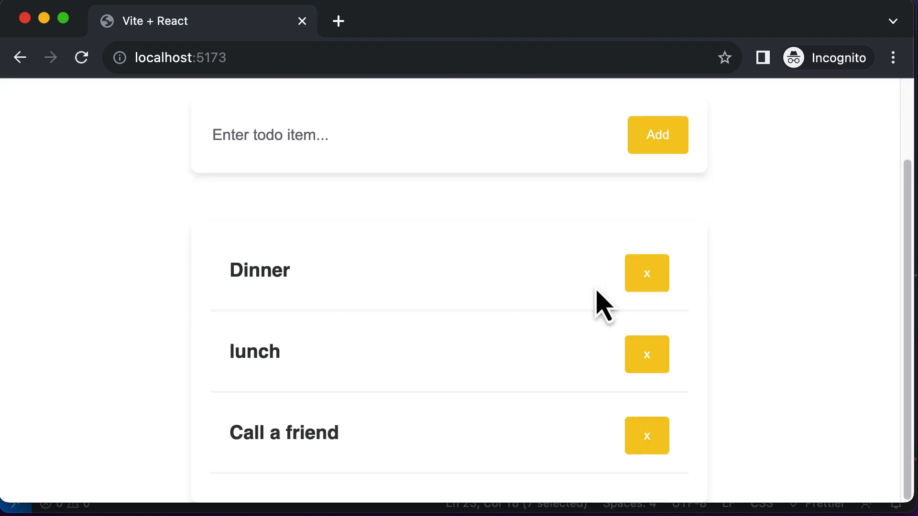
mouse_move(646, 273)
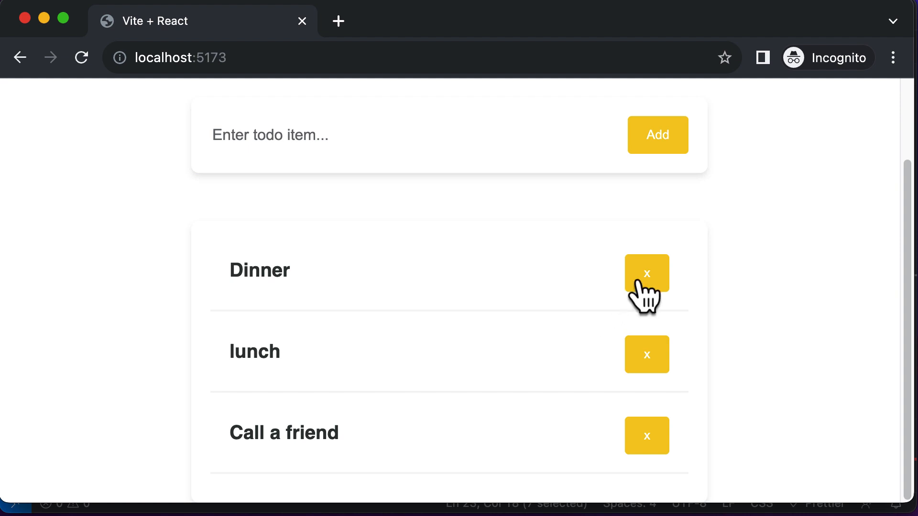
mouse_move(554, 356)
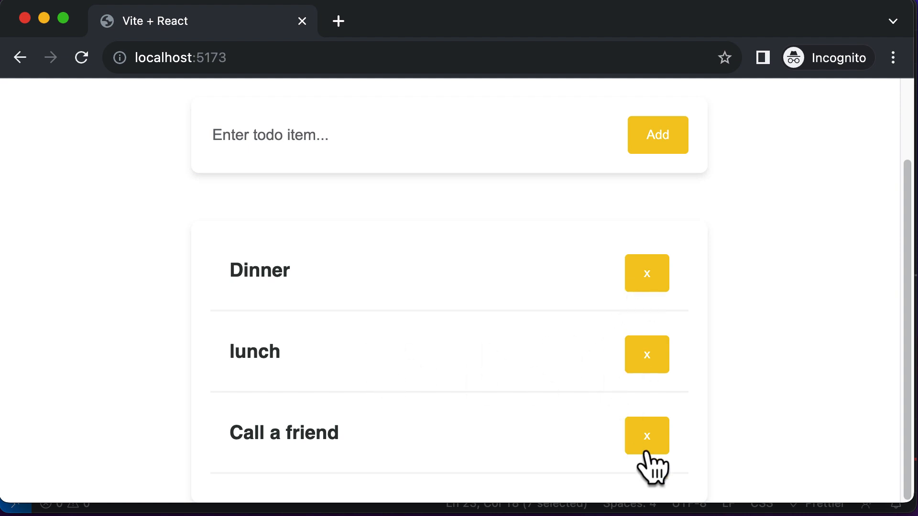
mouse_move(188, 290)
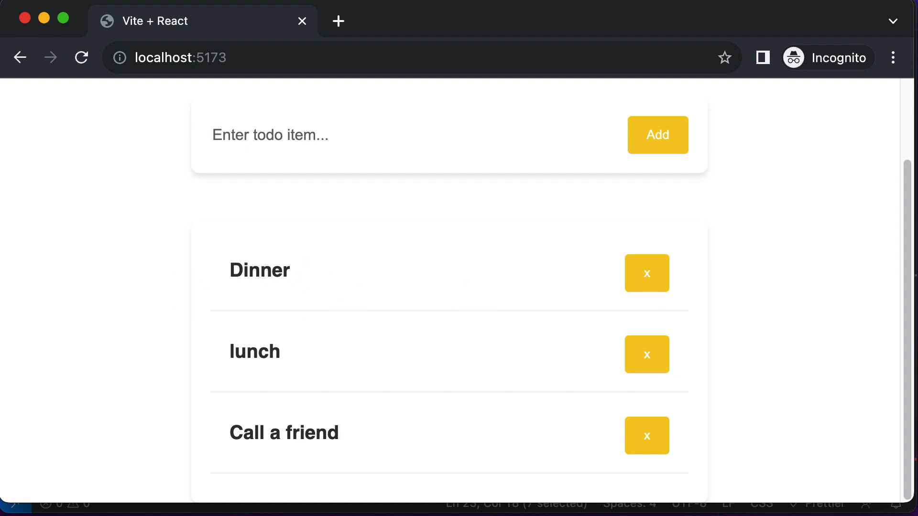
mouse_move(623, 295)
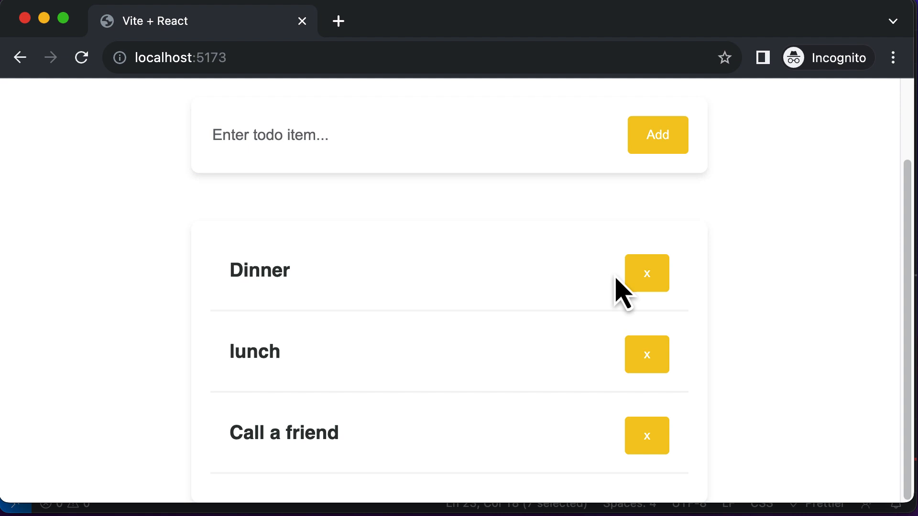